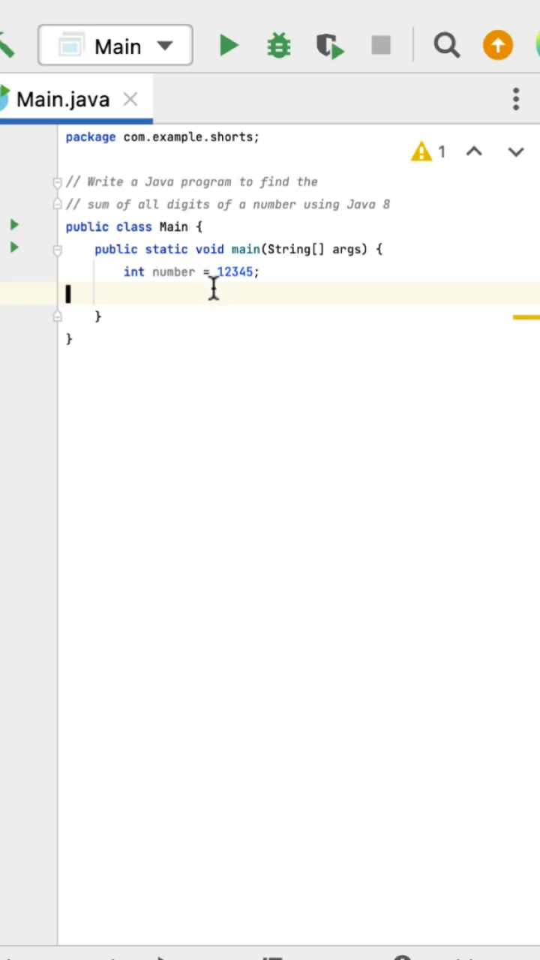
mouse_move(258, 271)
text( // 15)
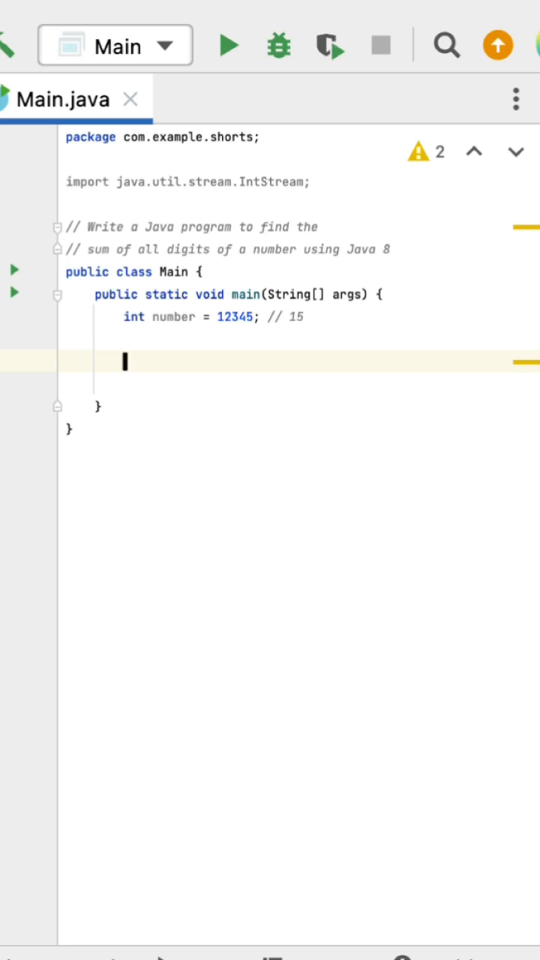
Declare IntStream stream = String.valueOf(number).chars() using completion for the IntStream type.
text(String.valueOf()
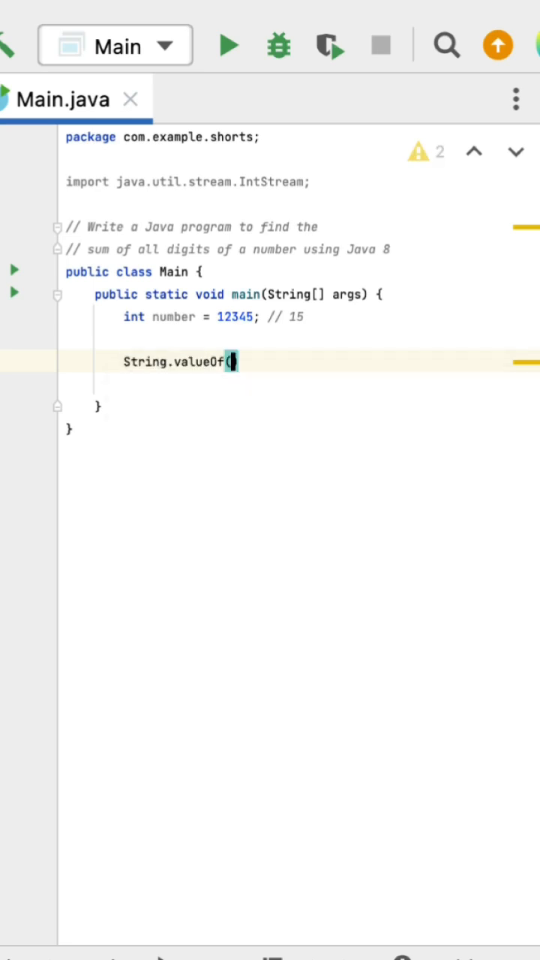
text(number).c)
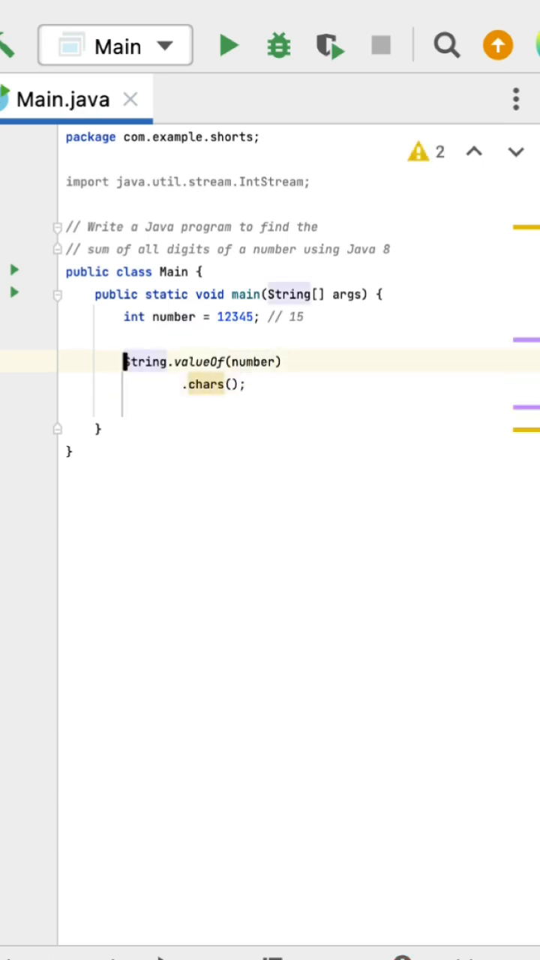
text(IntStream stream =)
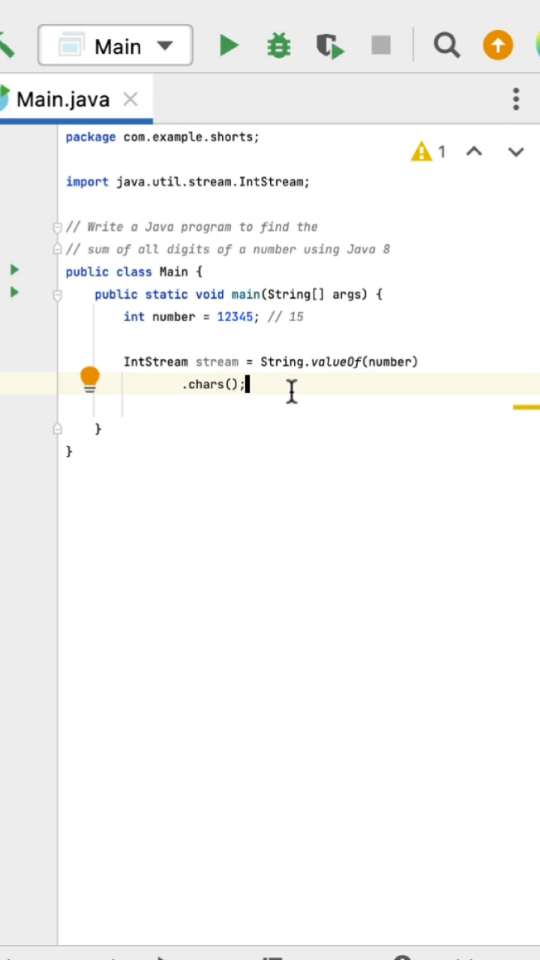
text(s)
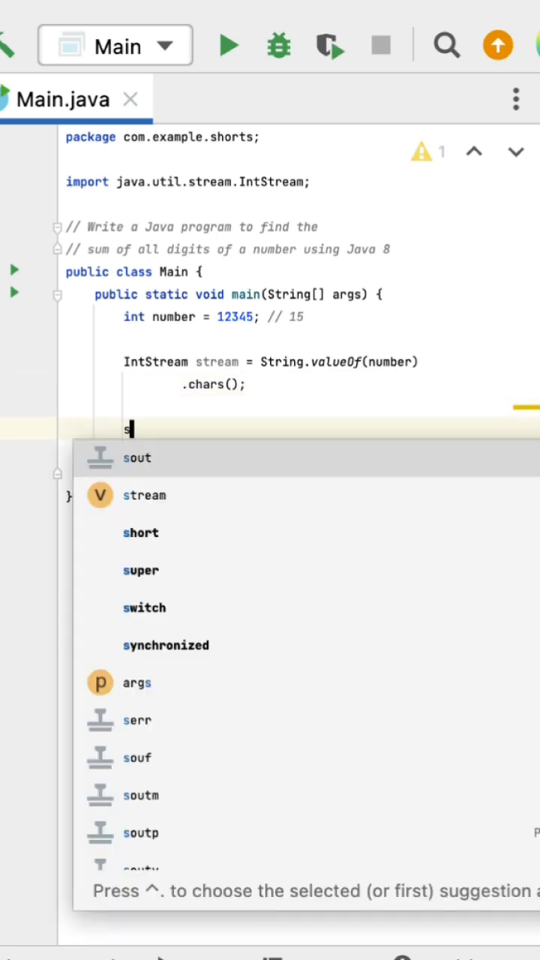
Write int sum = stream.map(Character::getNumericValue).sum() and print sum with System.out.println.
text(tream.map(Character::)
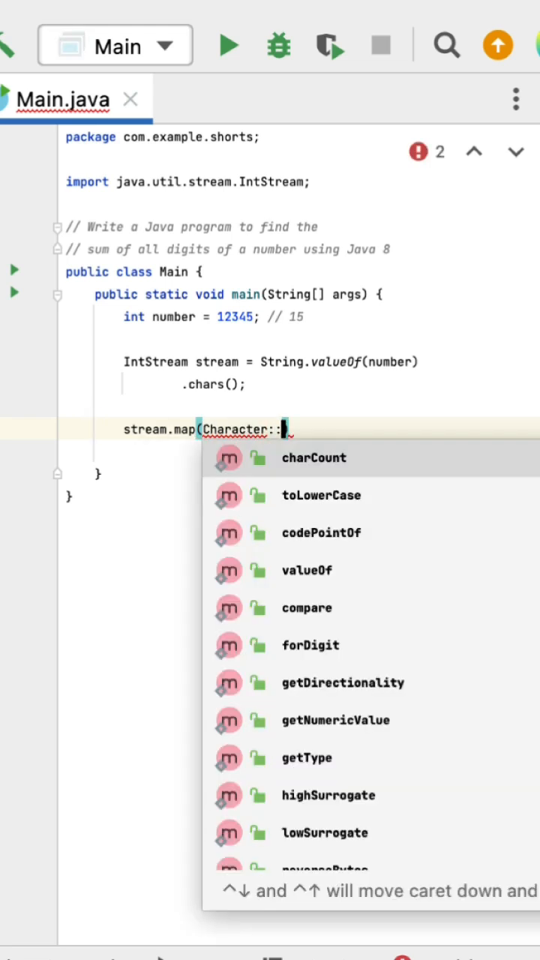
text(getNumericValue))
text(System.out.println(s);)
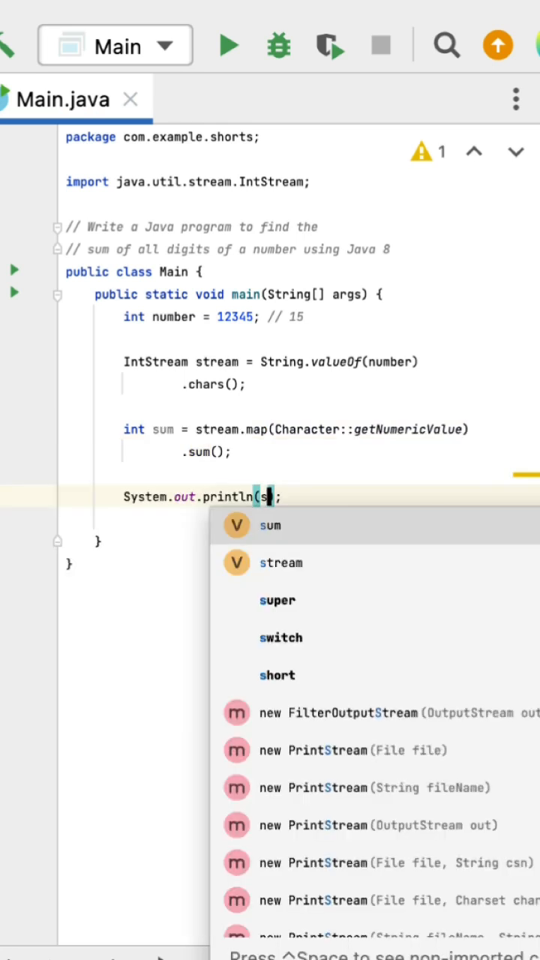
Run Main from the gutter icon so the console shows 15.
click(270, 525)
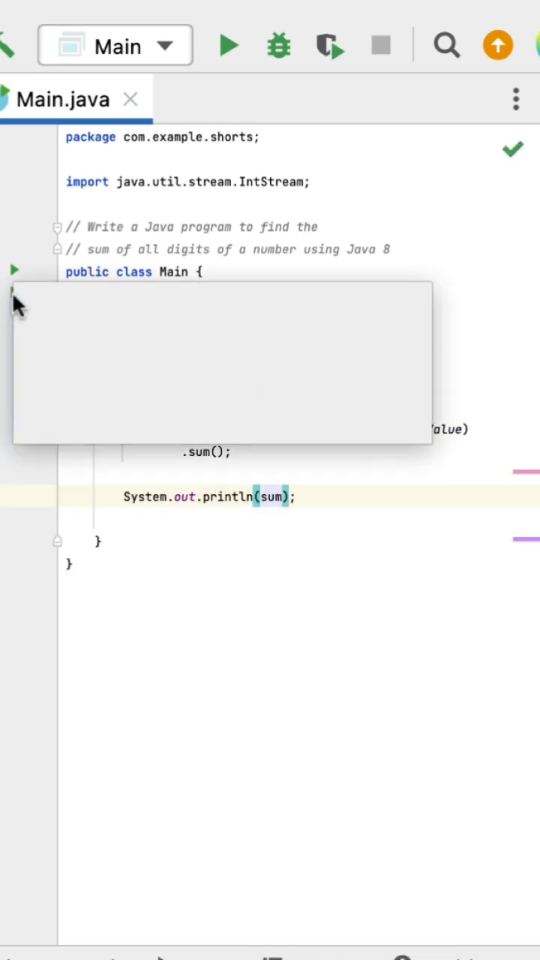
click(228, 45)
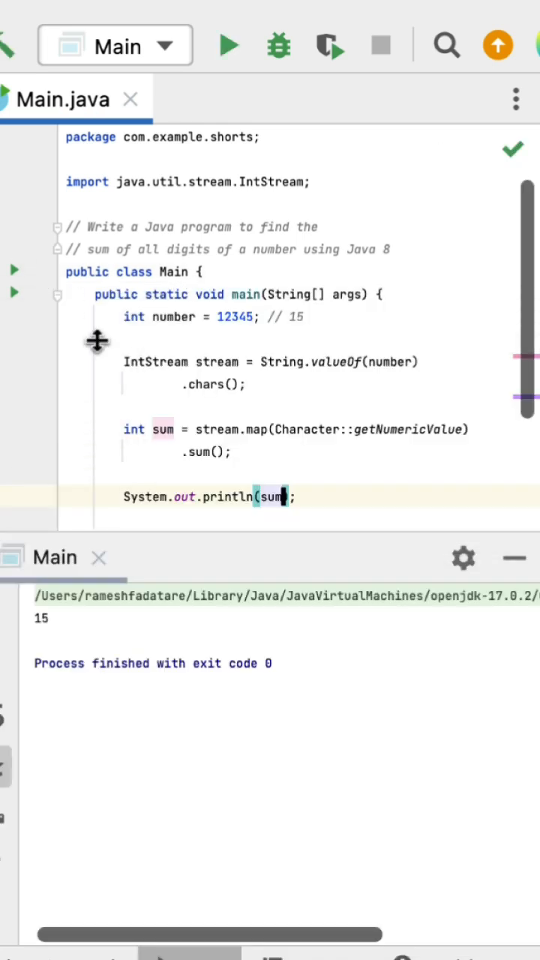